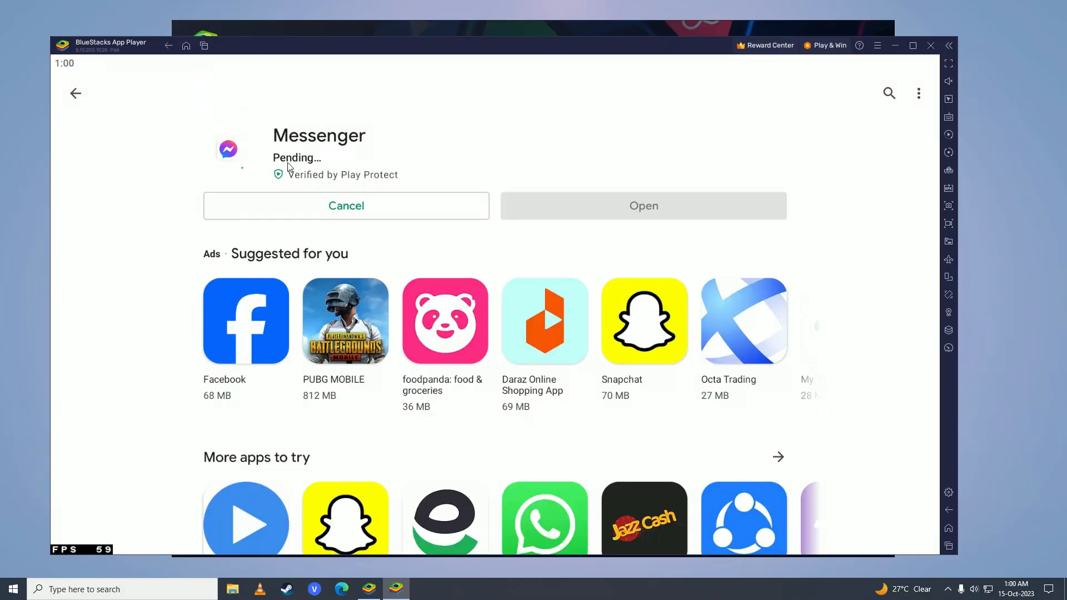
{"action": "mouse_move", "coordinate": [172, 103]}
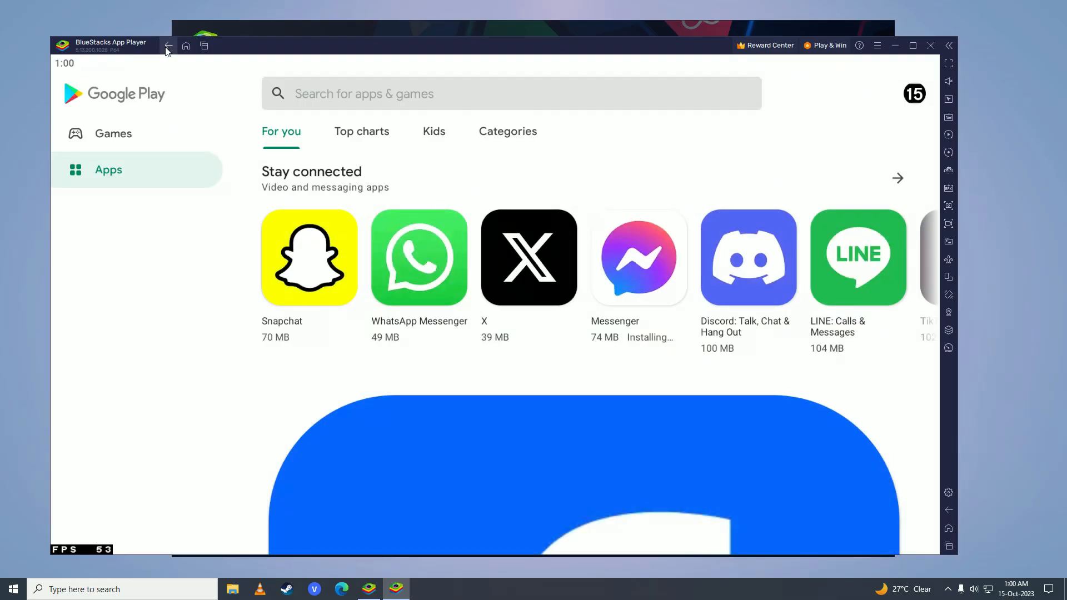
Step: In Play Store account and device preferences, clear search history and wishlist, and leave betas
{"action": "left_click", "coordinate": [914, 93]}
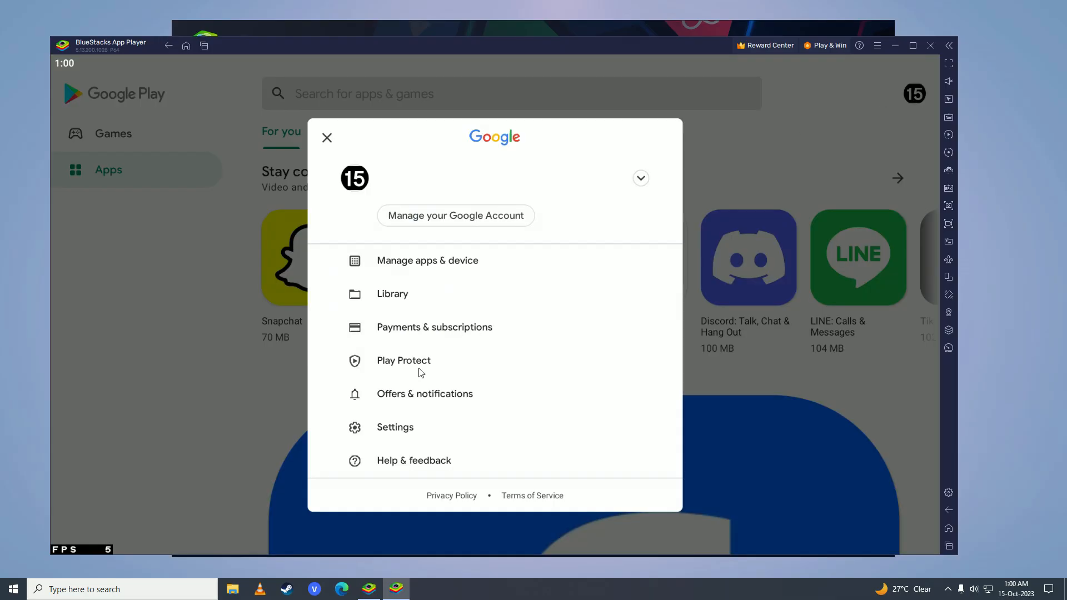
{"action": "left_click", "coordinate": [395, 427]}
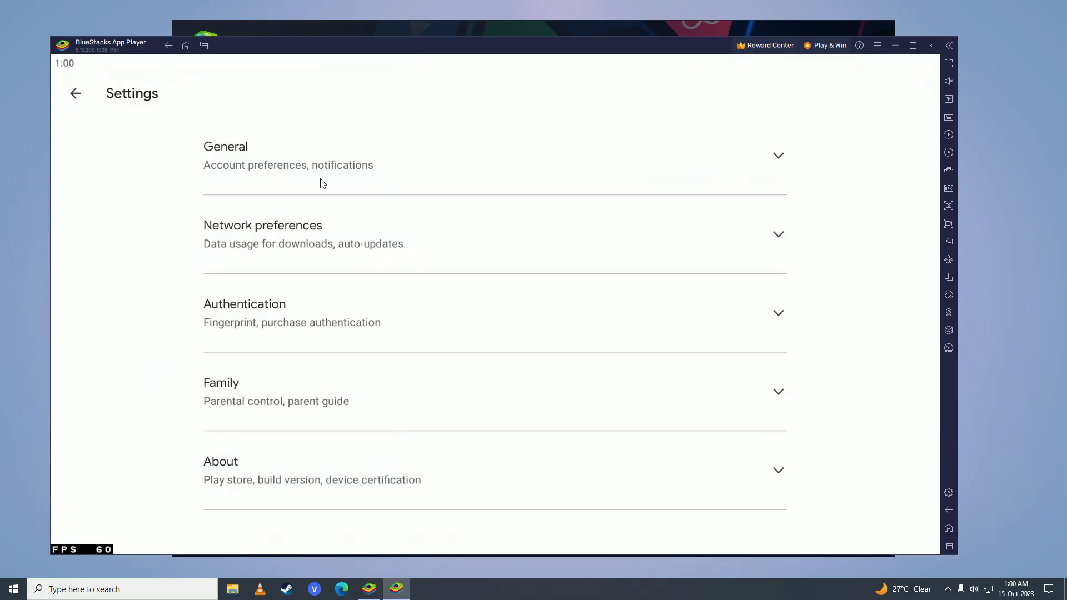
{"action": "left_click", "coordinate": [495, 155]}
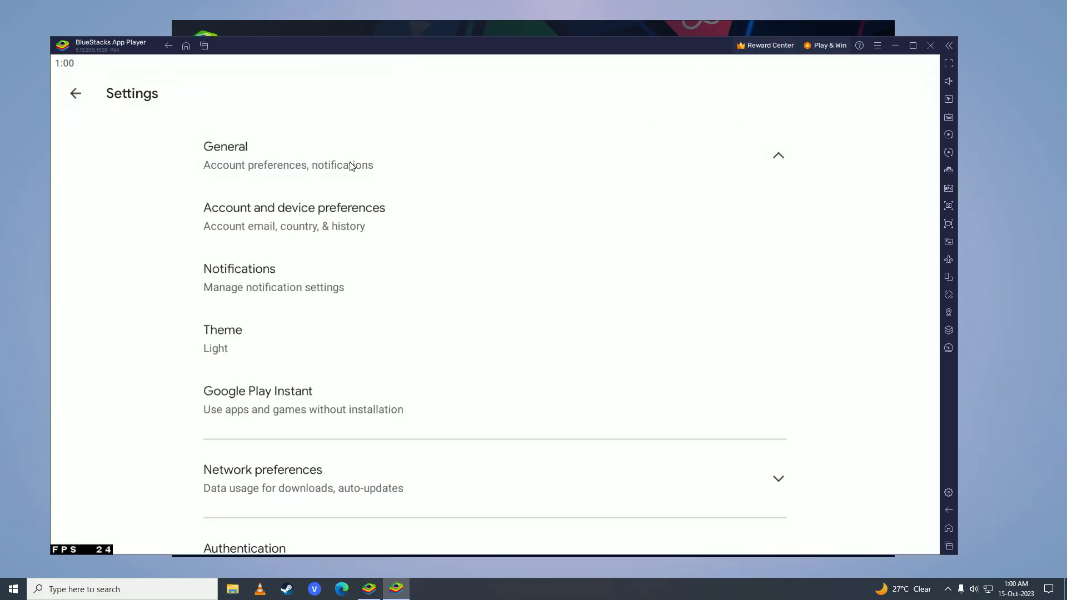
{"action": "mouse_move", "coordinate": [366, 232]}
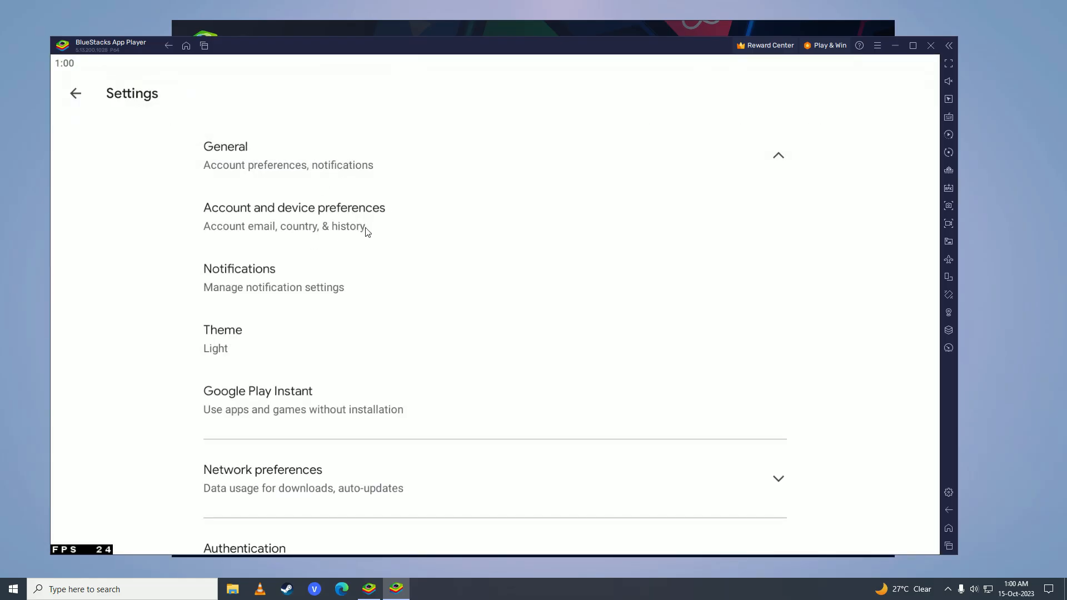
{"action": "left_click", "coordinate": [295, 216]}
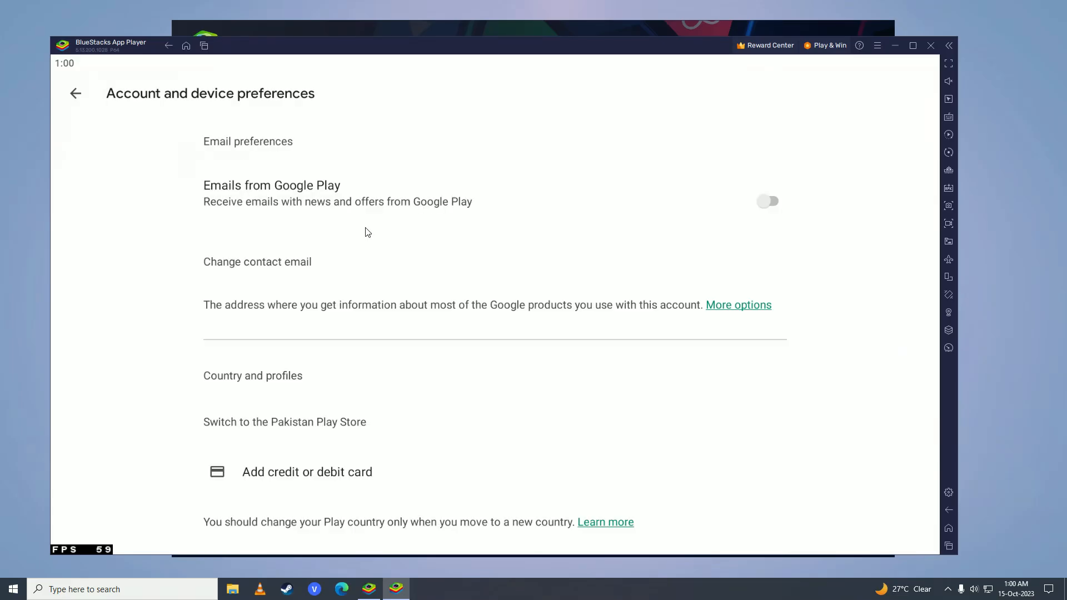
{"action": "scroll", "scroll_direction": "down", "scroll_amount": 3}
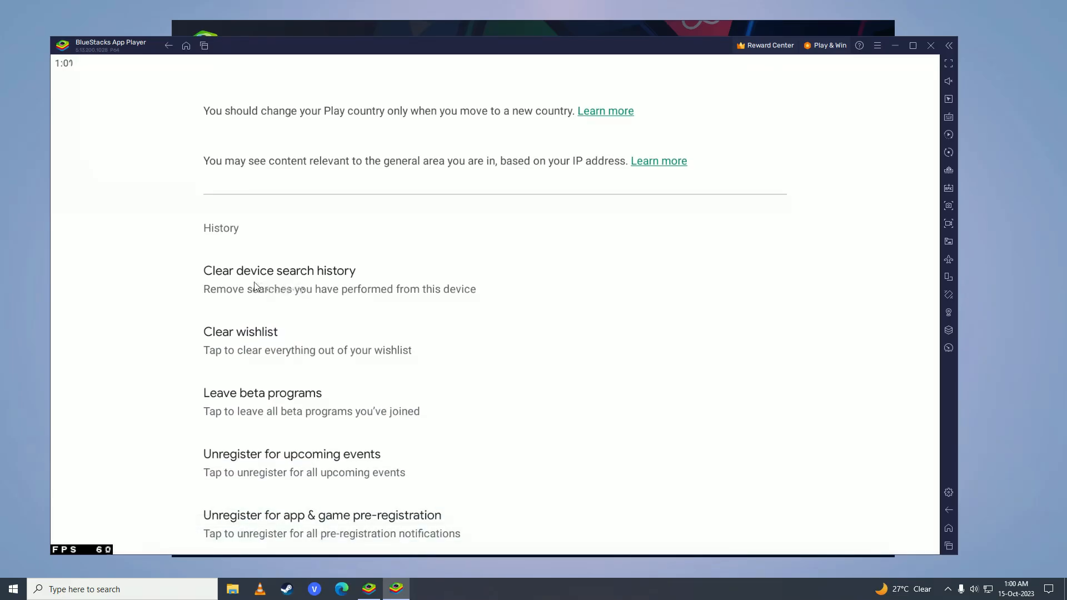
{"action": "left_click", "coordinate": [279, 271]}
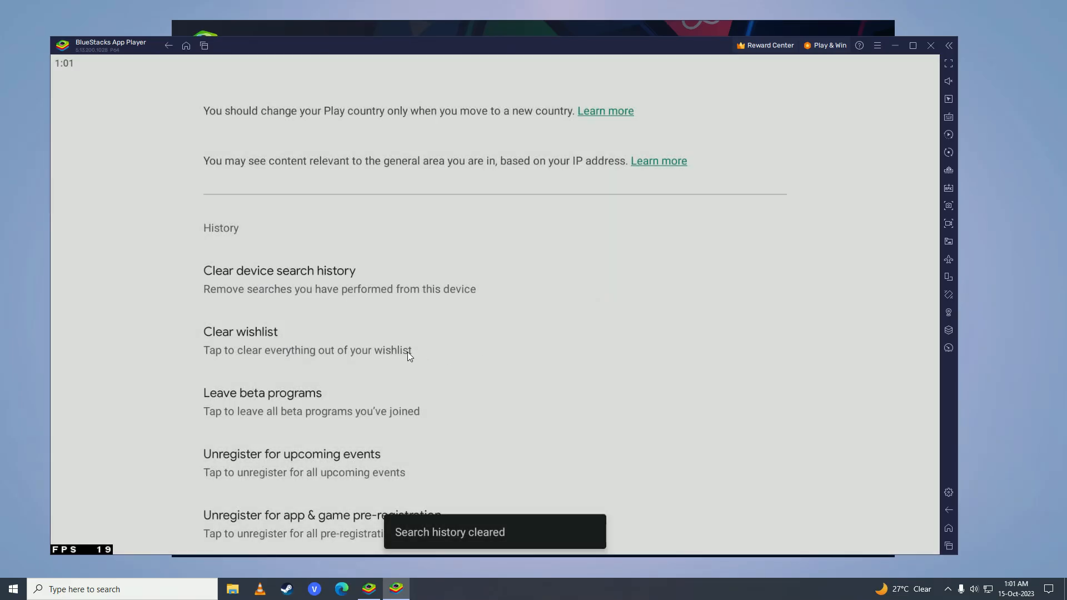
{"action": "left_click", "coordinate": [262, 393]}
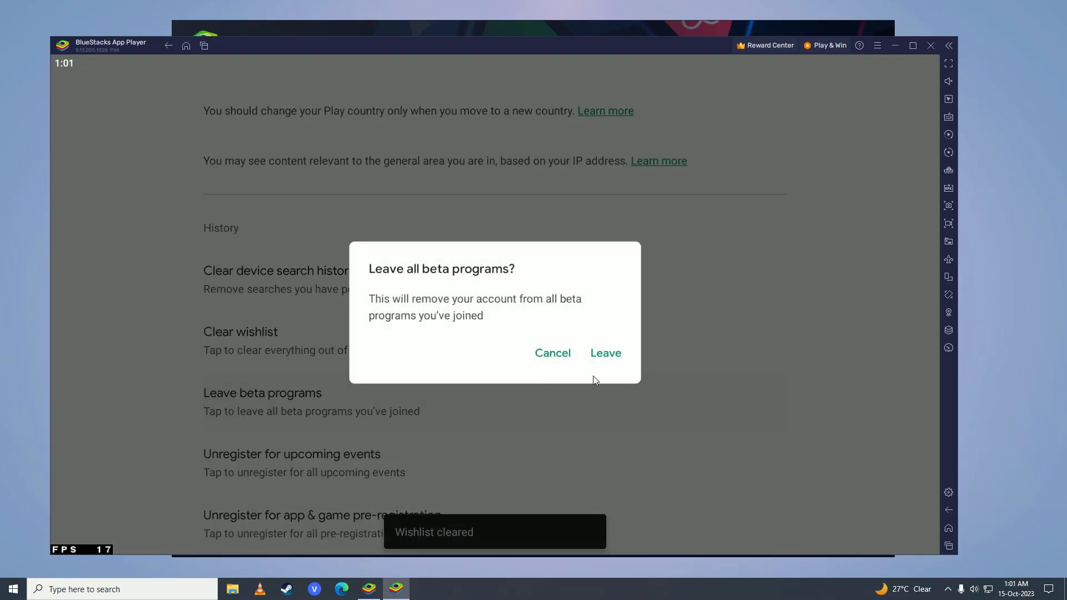
{"action": "left_click", "coordinate": [605, 353]}
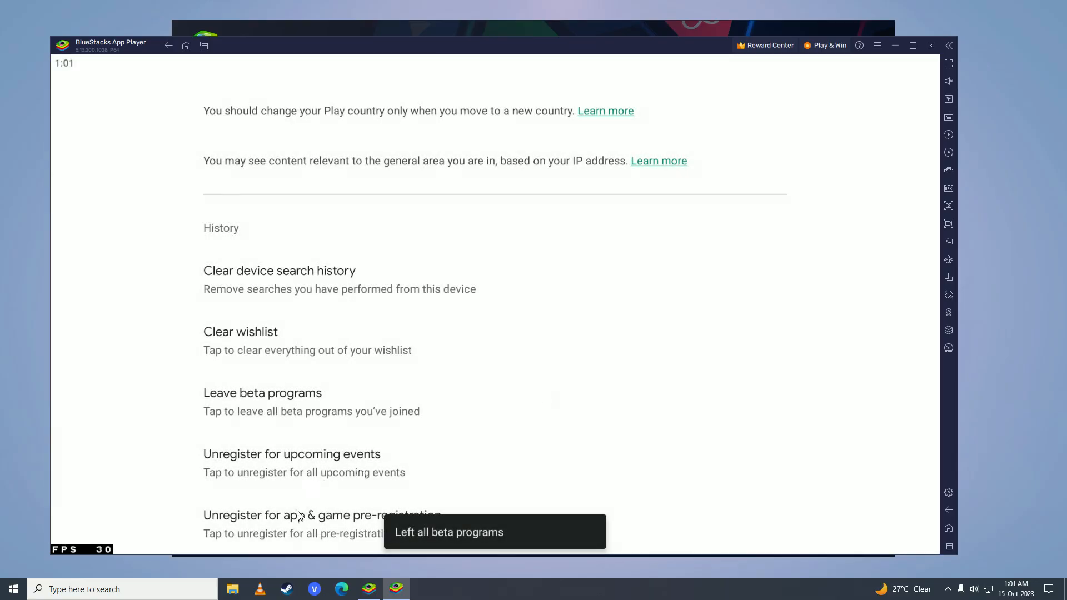
{"action": "left_click", "coordinate": [322, 515]}
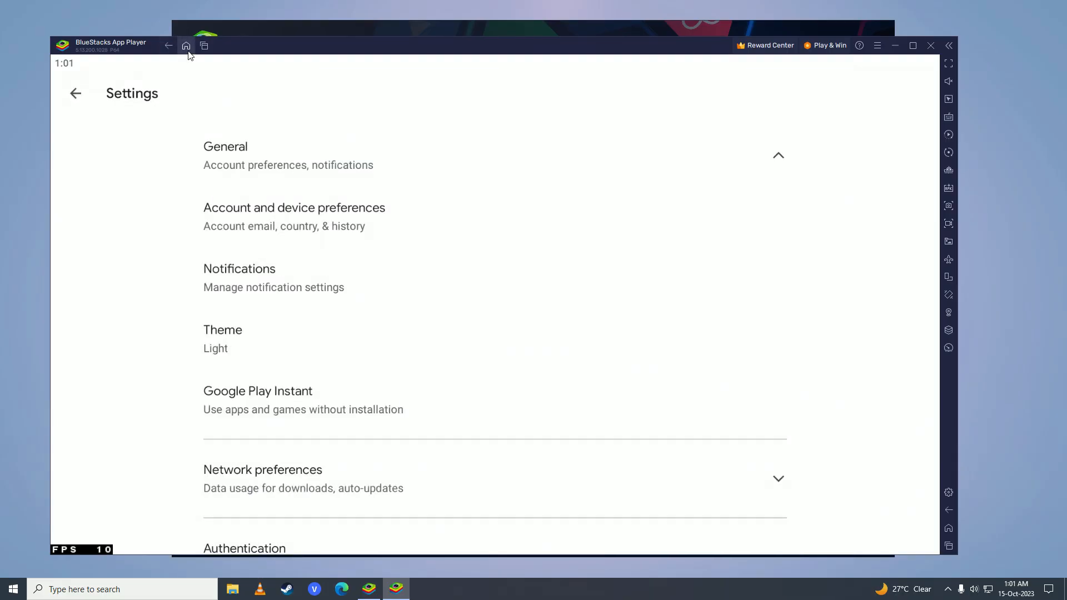
Step: From the home screen System apps folder, open Settings > Apps and scroll to Google Play Store
{"action": "left_click", "coordinate": [185, 45]}
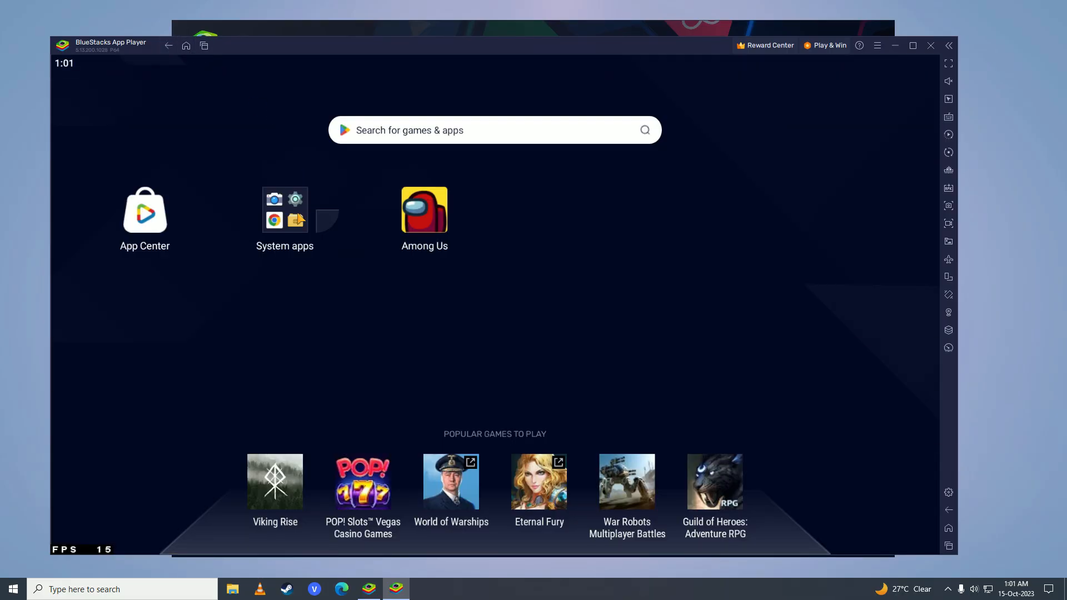
{"action": "left_click", "coordinate": [285, 210]}
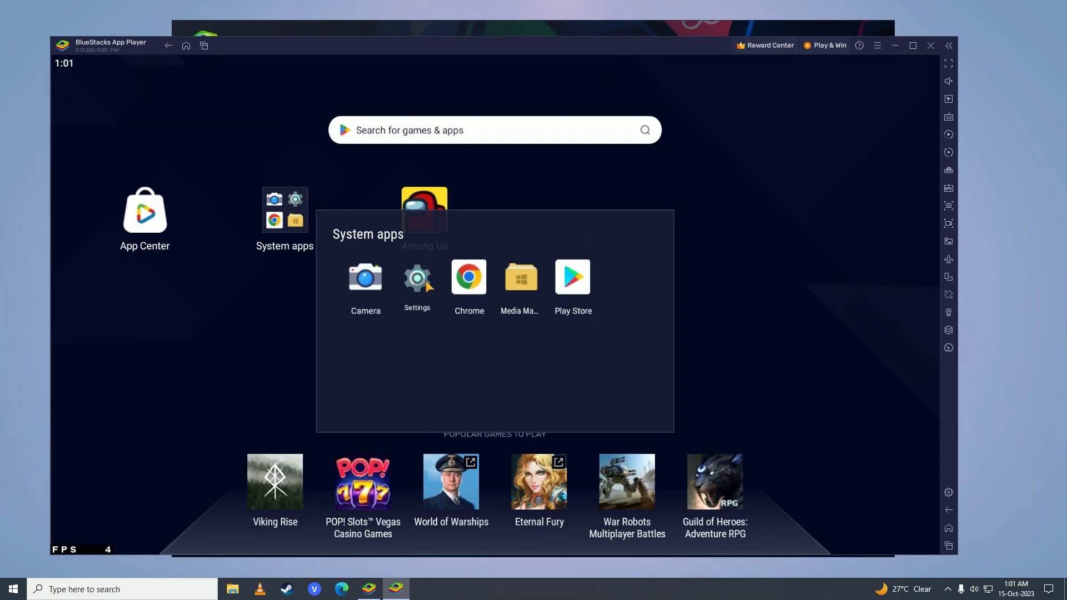
{"action": "left_click", "coordinate": [416, 277]}
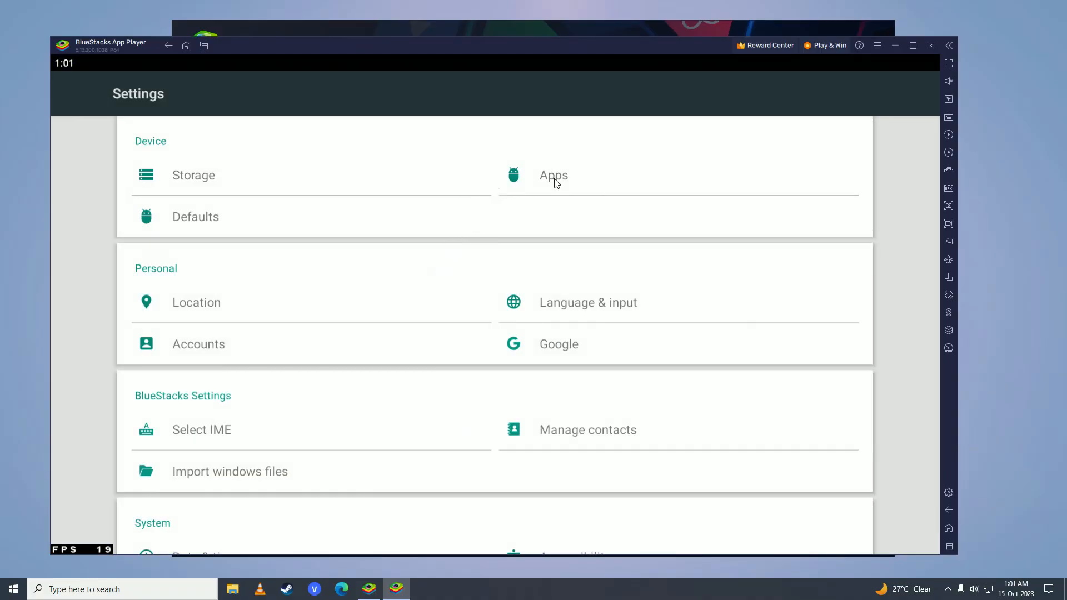
{"action": "left_click", "coordinate": [554, 175]}
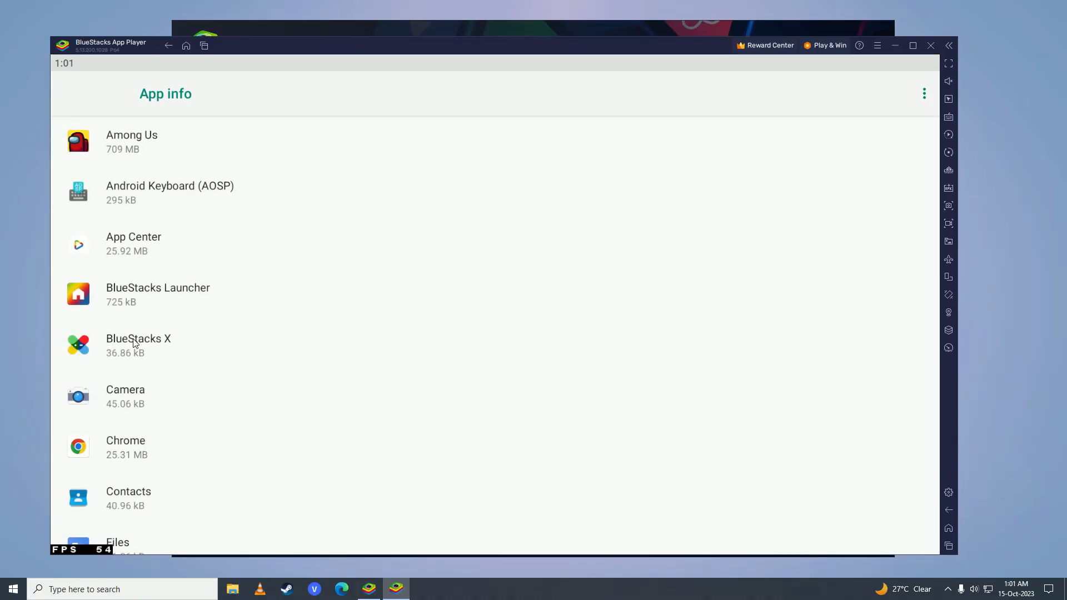
{"action": "scroll", "scroll_direction": "down", "scroll_amount": 3}
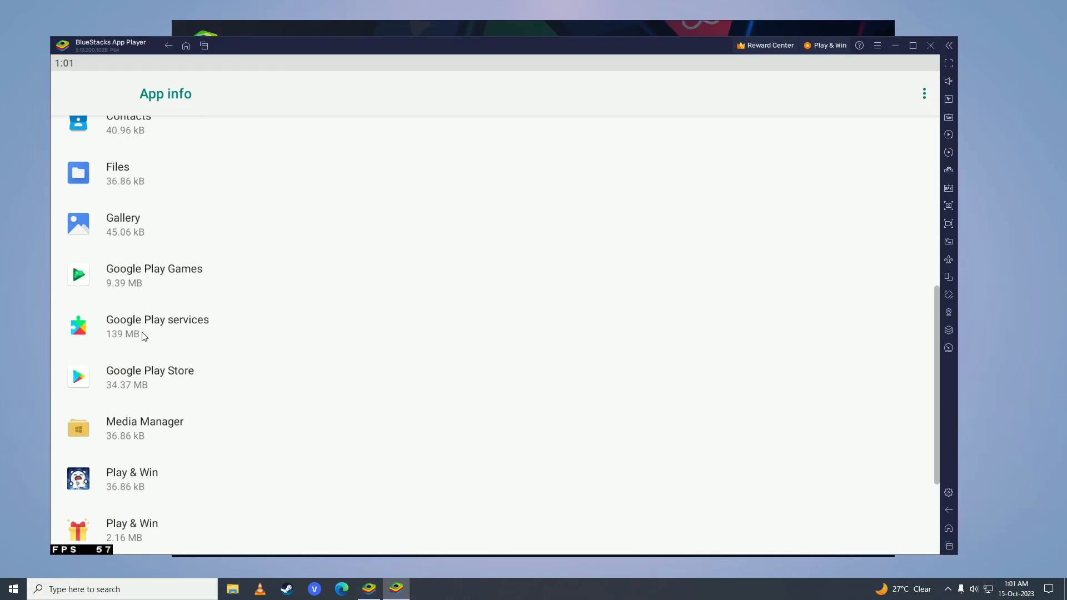
Step: Force-stop Google Play Store, clear its storage, and return to the installed apps list
{"action": "left_click", "coordinate": [150, 377]}
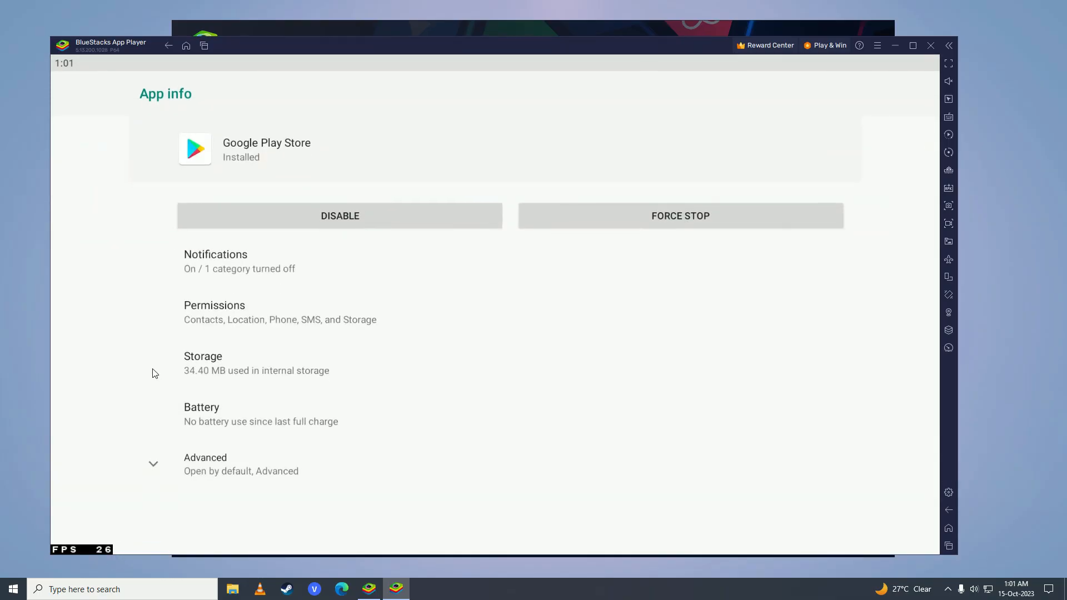
{"action": "left_click", "coordinate": [679, 215]}
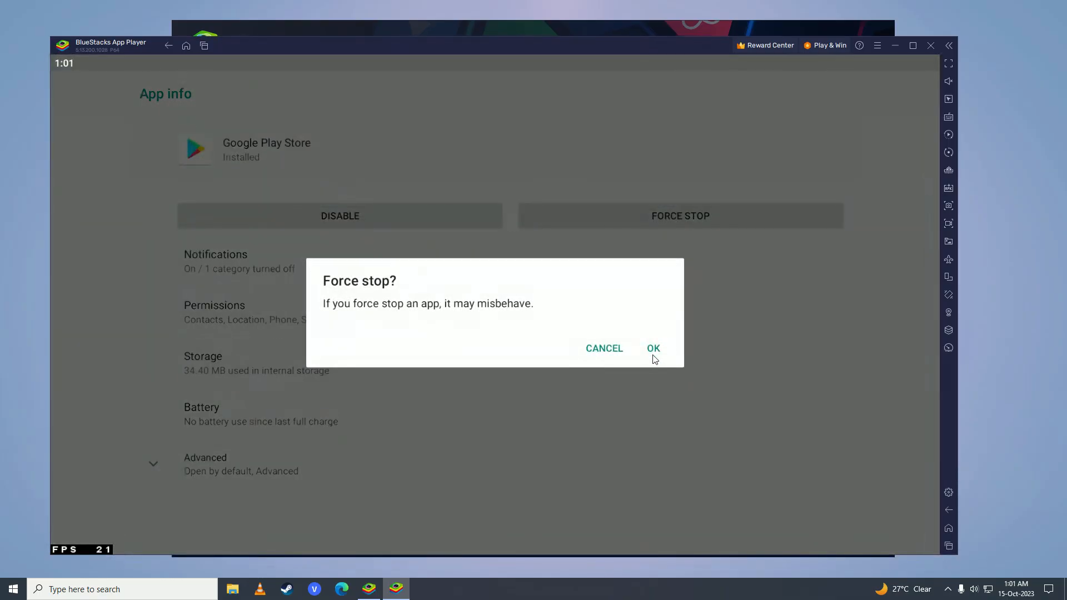
{"action": "left_click", "coordinate": [652, 348]}
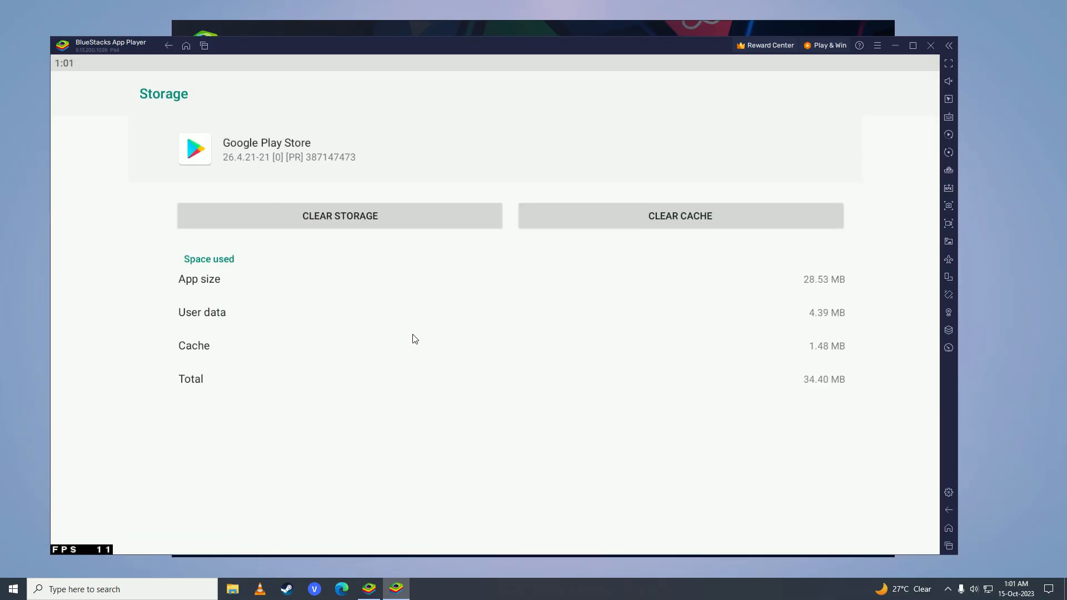
{"action": "left_click", "coordinate": [339, 216]}
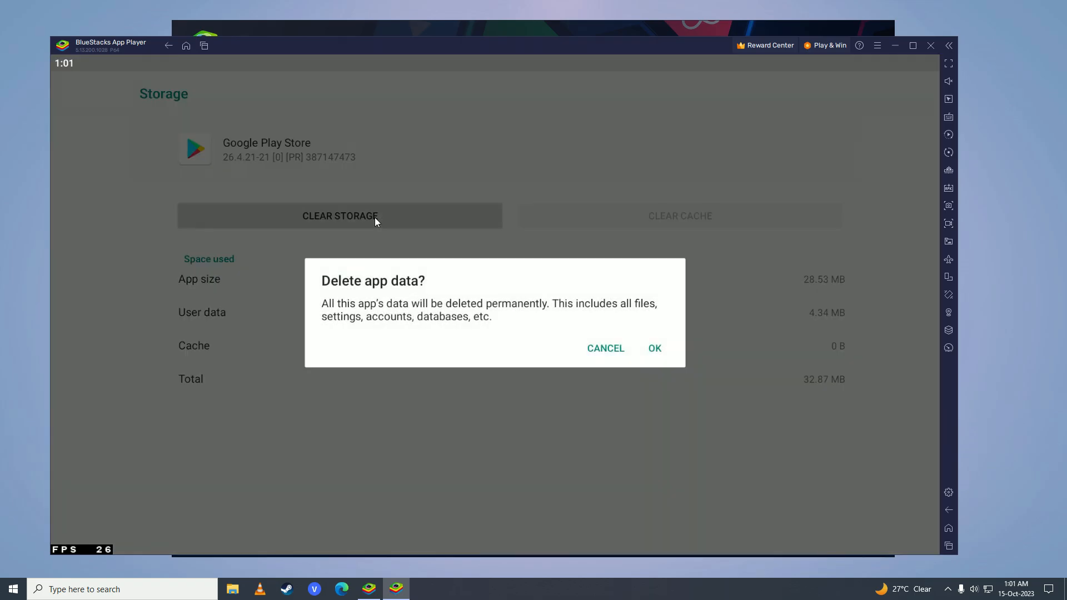
{"action": "left_click", "coordinate": [654, 348]}
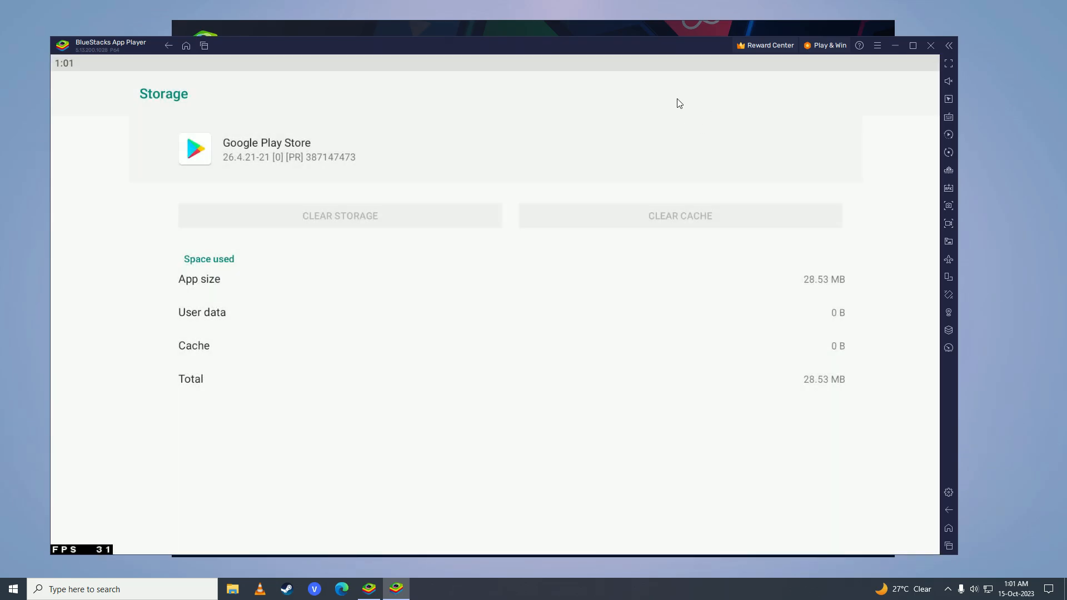
{"action": "left_click", "coordinate": [169, 46]}
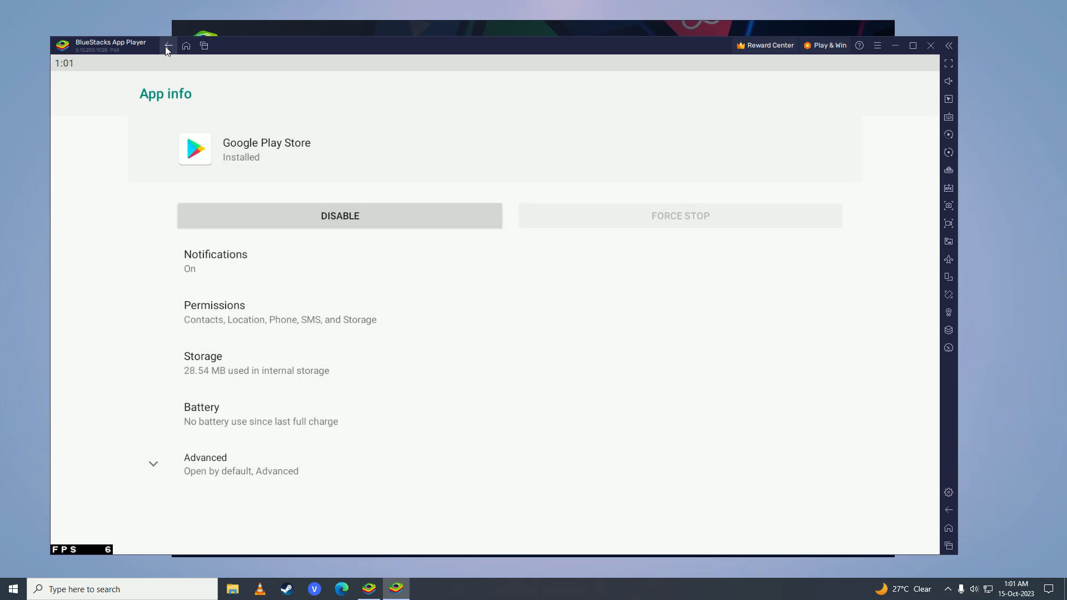
{"action": "left_click", "coordinate": [169, 46]}
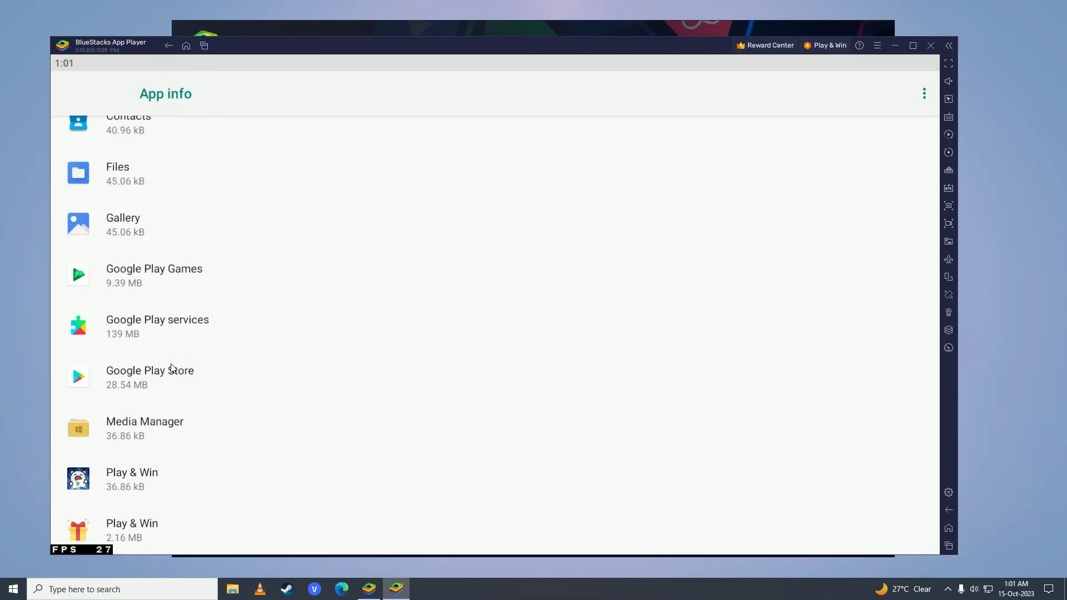
Step: Clear all Google Play services data, shrinking it from 139 MB to 34.49 MB
{"action": "left_click", "coordinate": [157, 325]}
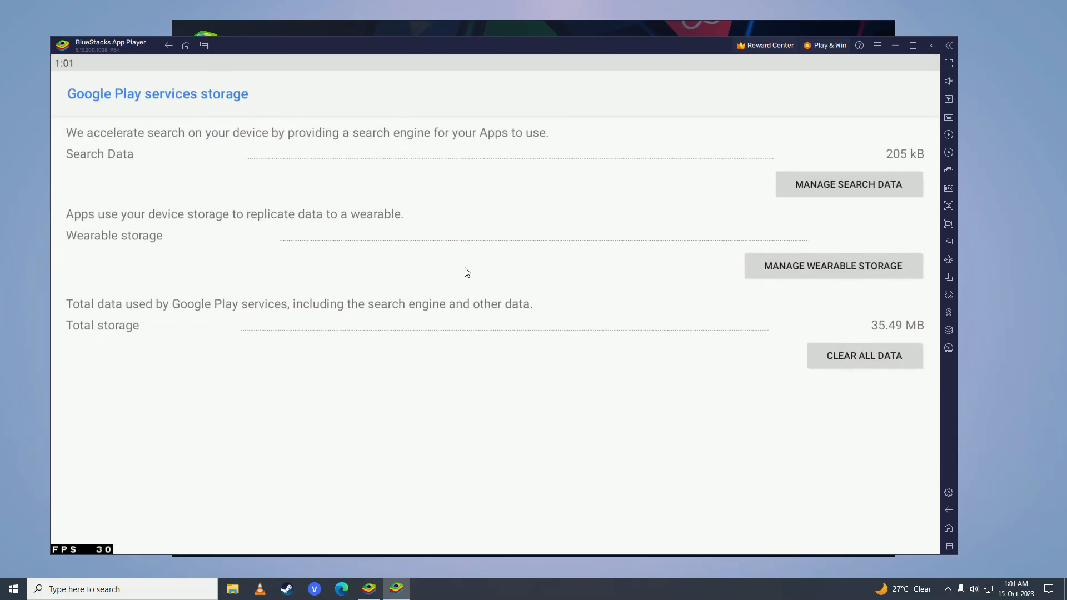
{"action": "mouse_move", "coordinate": [865, 358]}
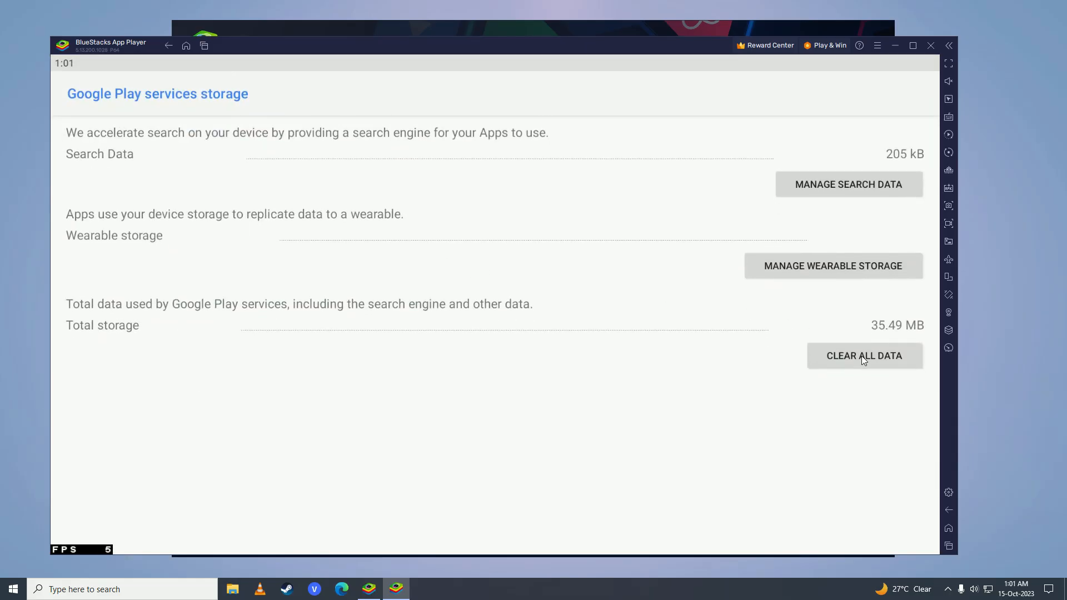
{"action": "left_click", "coordinate": [168, 46]}
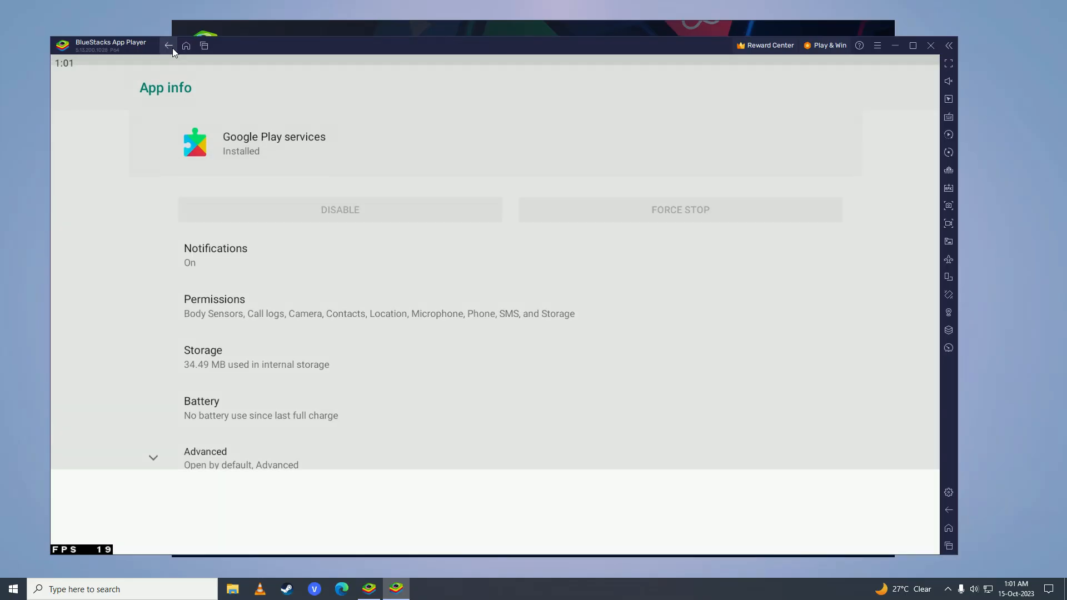
{"action": "left_click", "coordinate": [168, 46]}
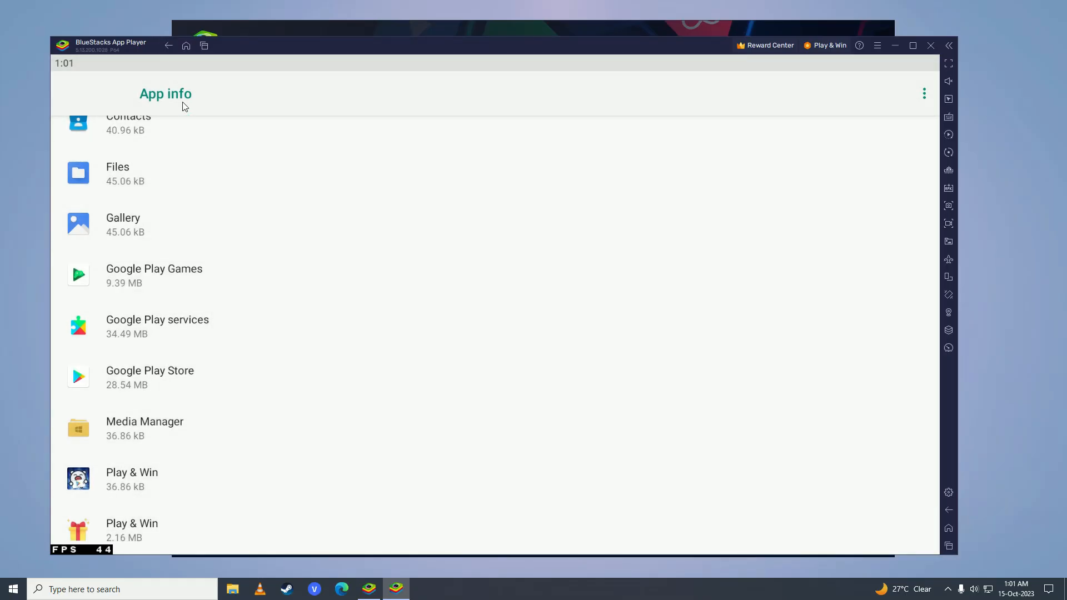
Step: Clear Google Play Games storage to 0 B, then back out to the BlueStacks home screen
{"action": "left_click", "coordinate": [154, 275]}
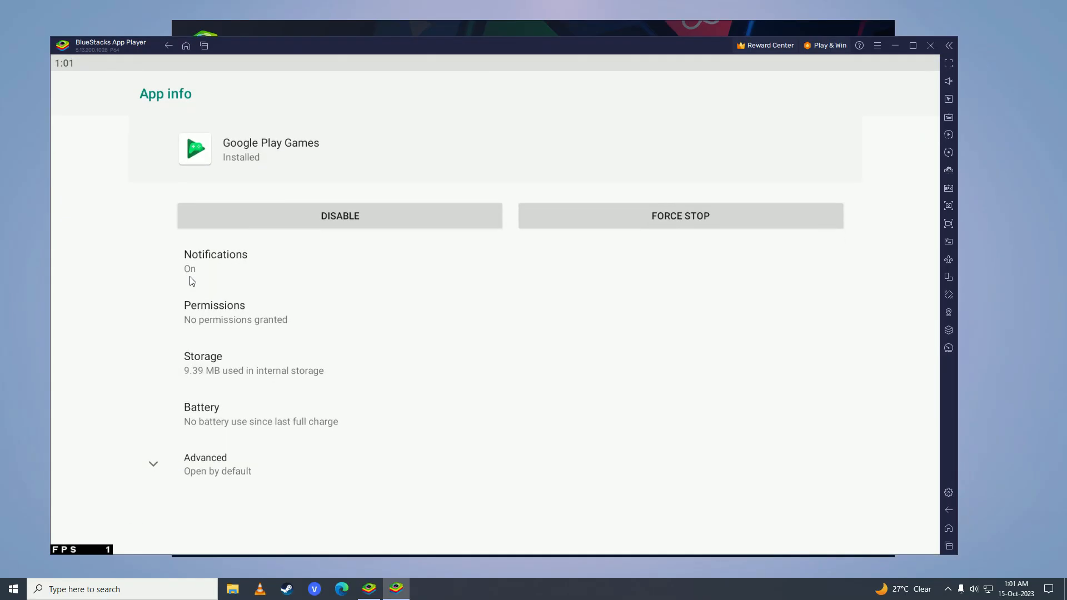
{"action": "left_click", "coordinate": [203, 363]}
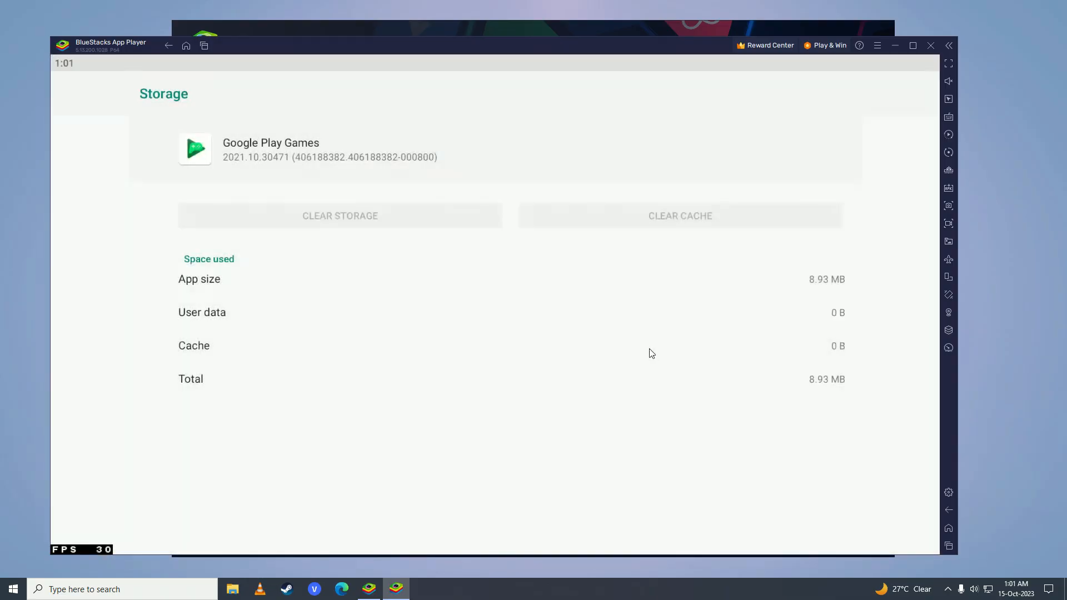
{"action": "left_click", "coordinate": [169, 46]}
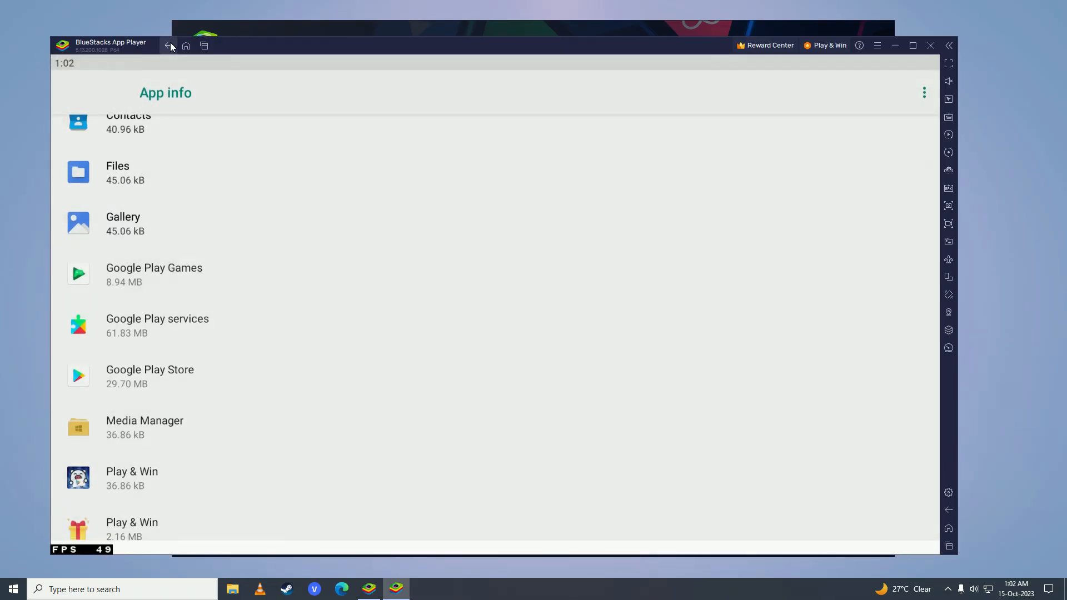
{"action": "left_click", "coordinate": [169, 46]}
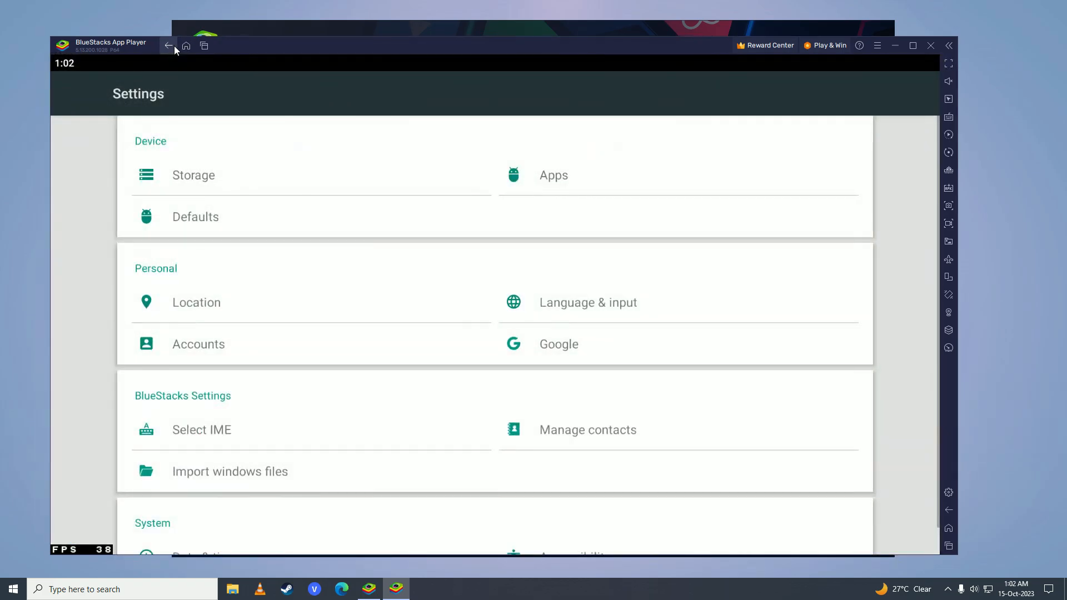
{"action": "left_click", "coordinate": [168, 46]}
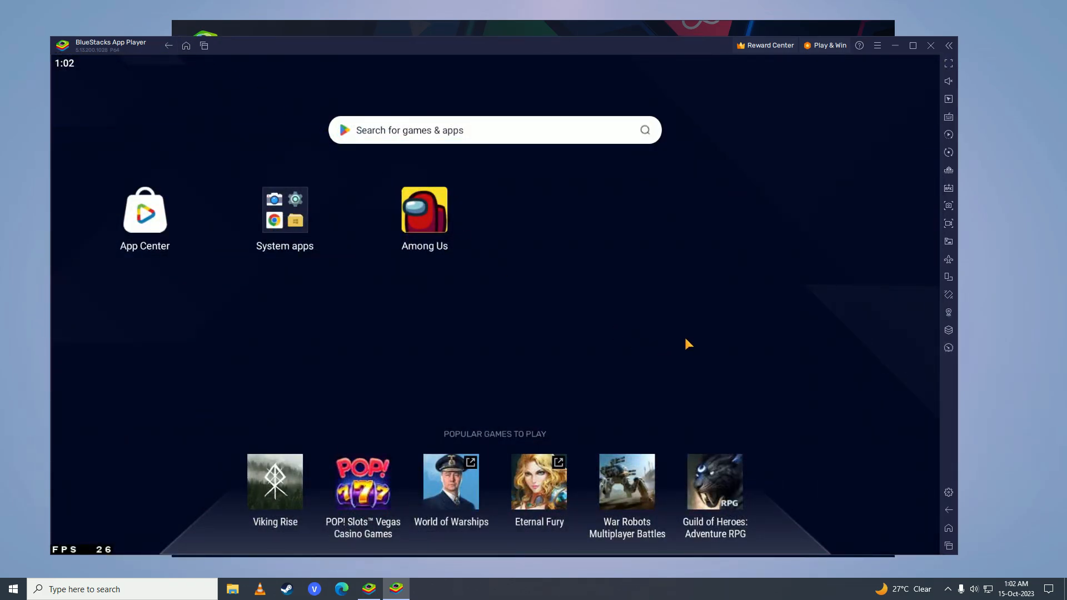
Step: Exit BlueStacks via the Close dialog and search Windows for 'blu' to relaunch it
{"action": "left_click", "coordinate": [930, 45]}
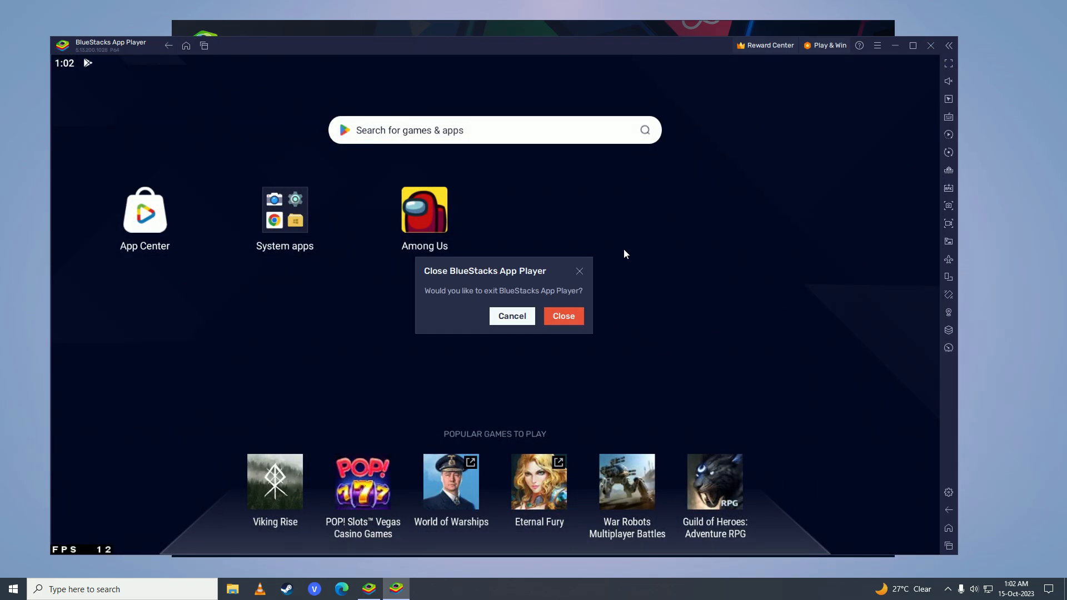
{"action": "left_click", "coordinate": [563, 316]}
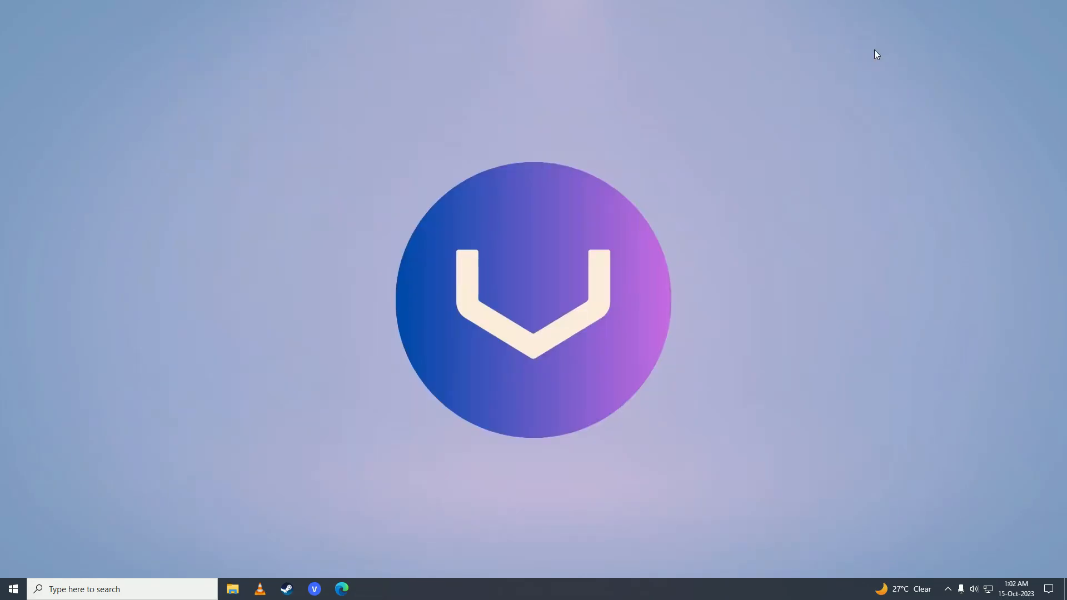
{"action": "type", "text": "blu"}
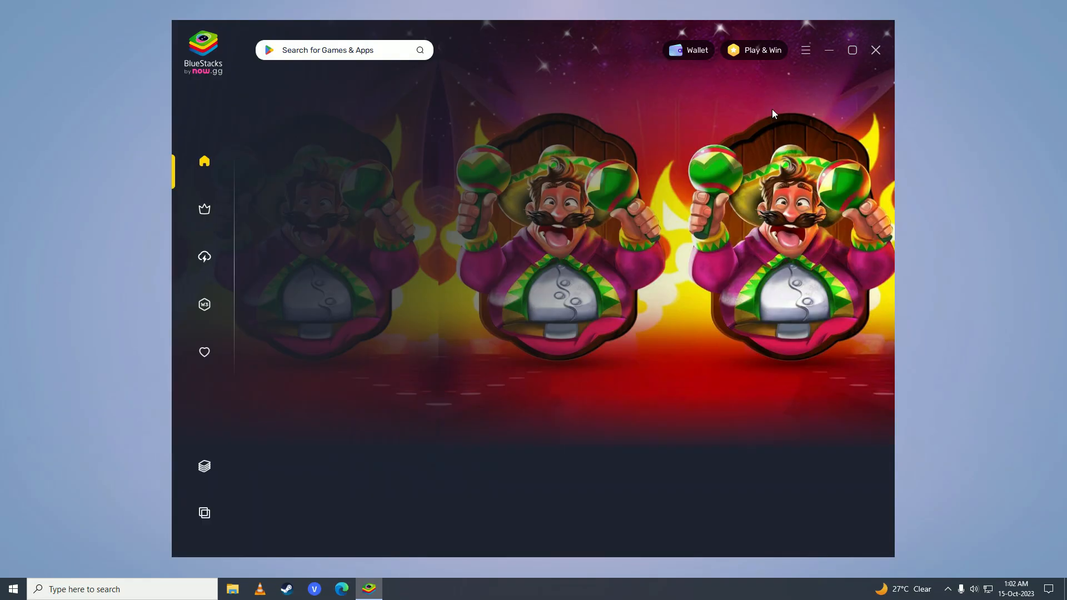
Step: Search the Play Store for 'inshot', install MX Player, and let it download to 55%
{"action": "type", "text": "inshot"}
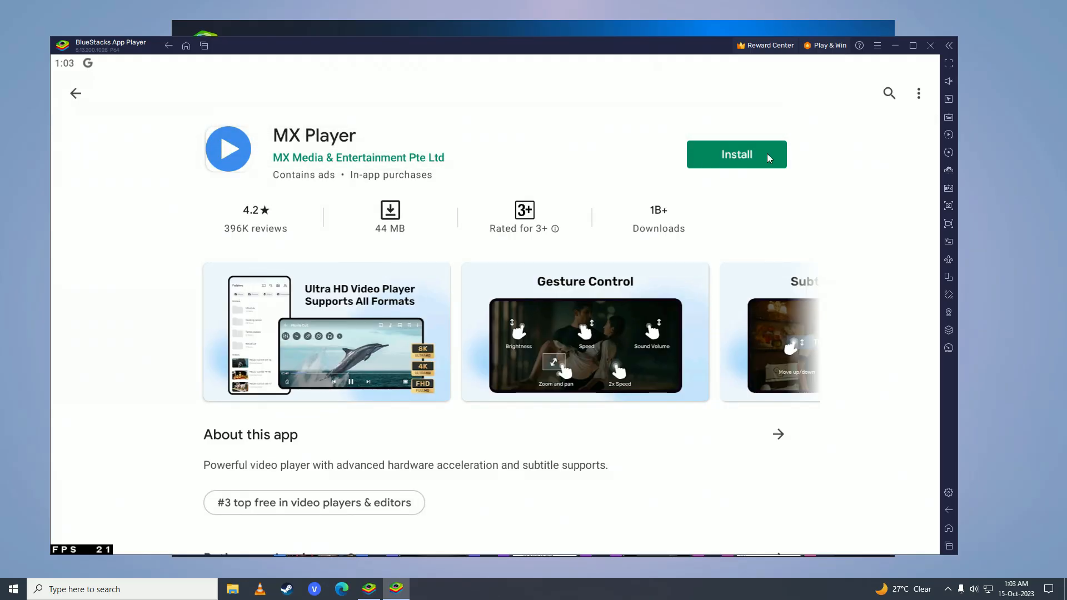
{"action": "left_click", "coordinate": [736, 155]}
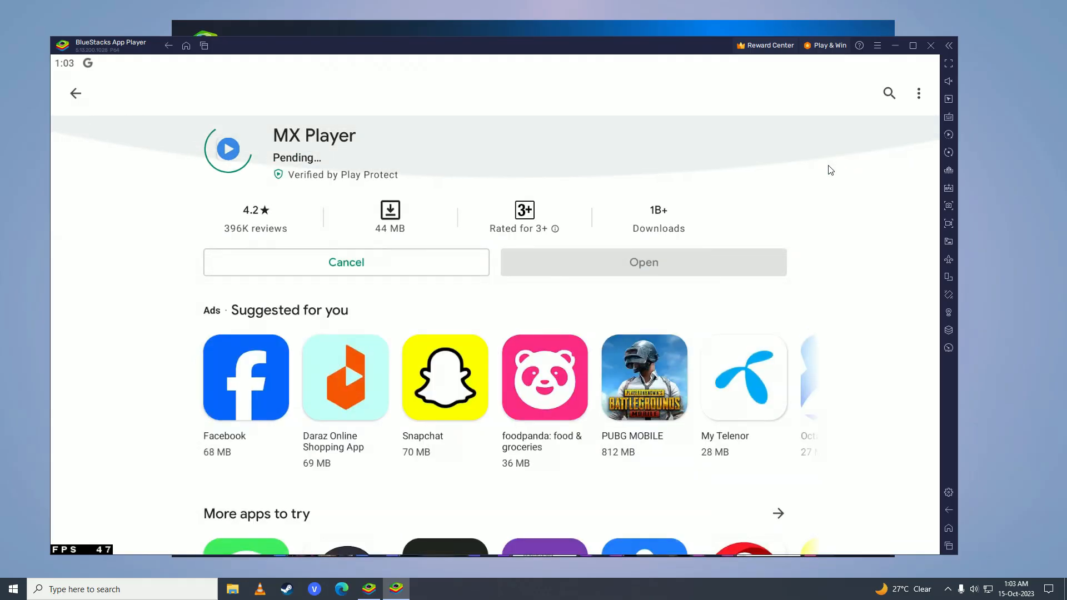
{"action": "scroll", "scroll_direction": "down", "scroll_amount": 3}
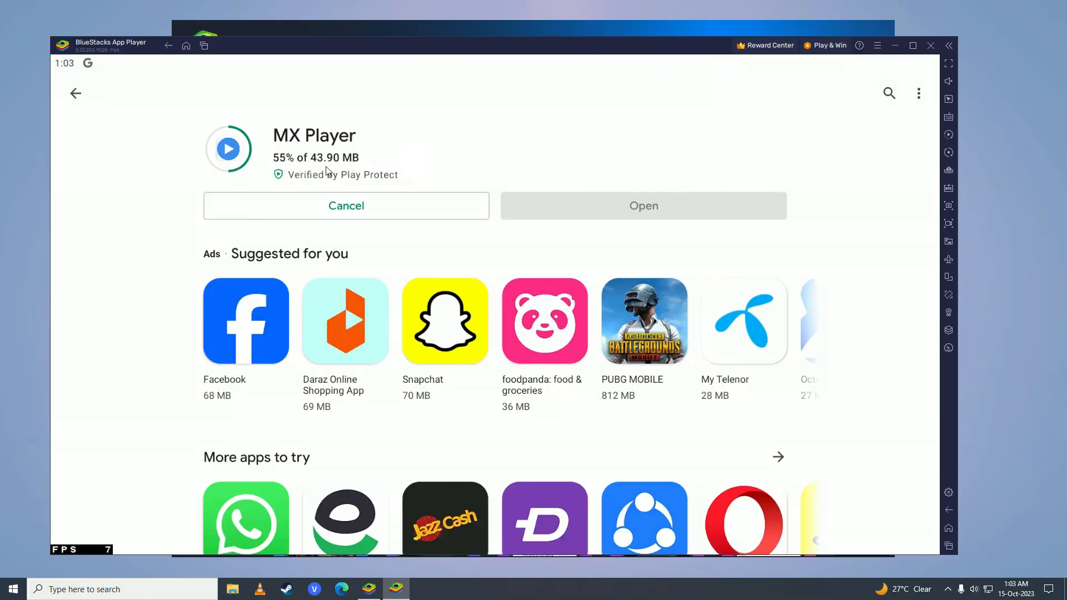
{"action": "mouse_move", "coordinate": [830, 164]}
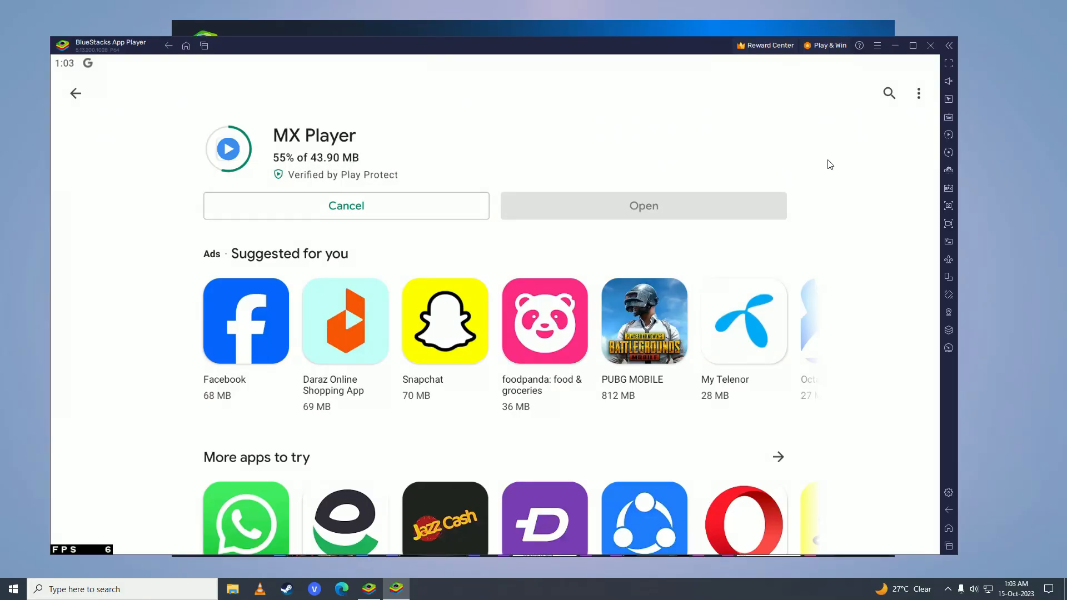